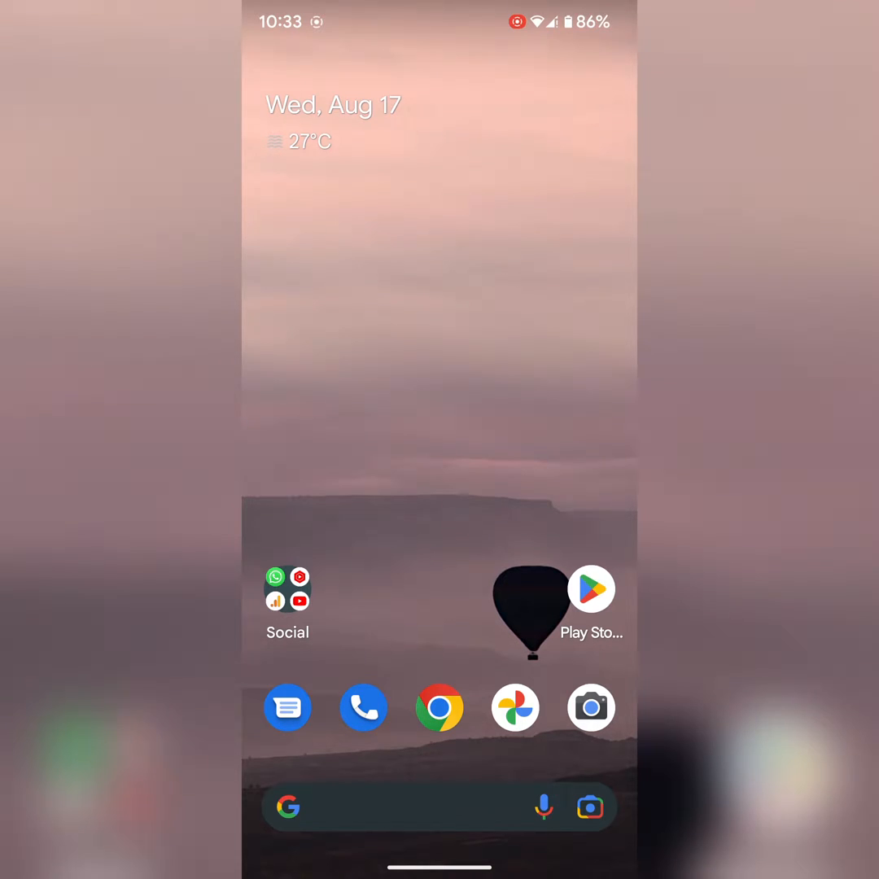
# Step: Scroll down the main Settings list to reach the System entry
pyautogui.scroll(-3)
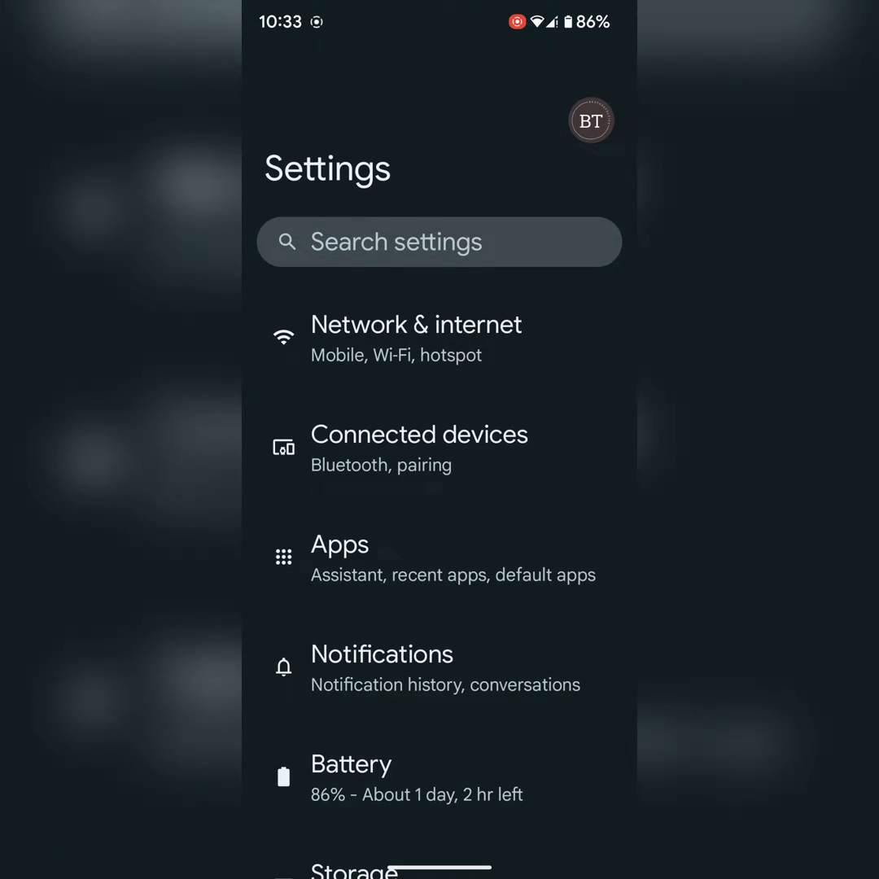
pyautogui.scroll(-3)
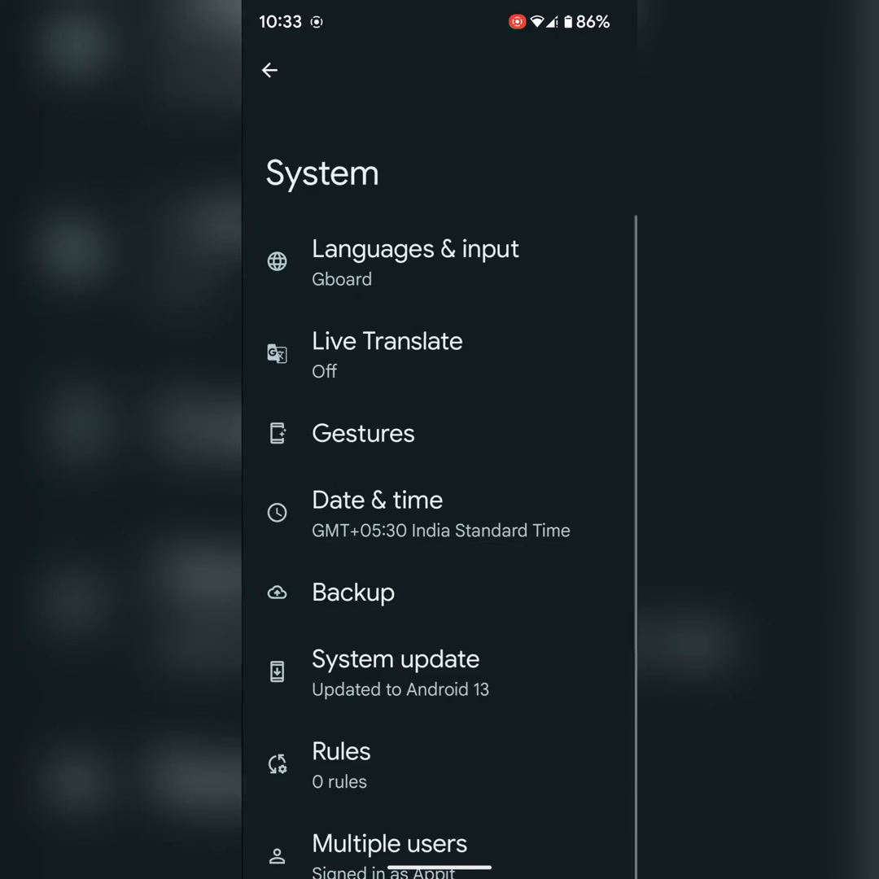
# Step: Go through Languages & input to the App Languages list showing Calculator, Calendar and Chrome
pyautogui.click(415, 262)
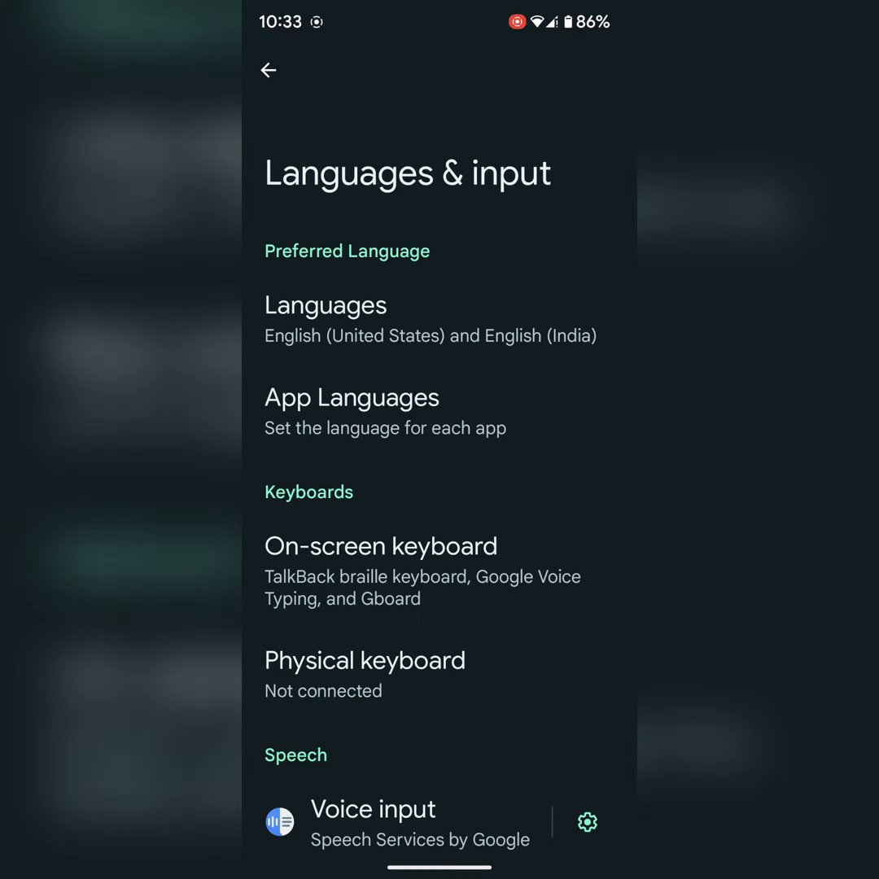
pyautogui.click(352, 397)
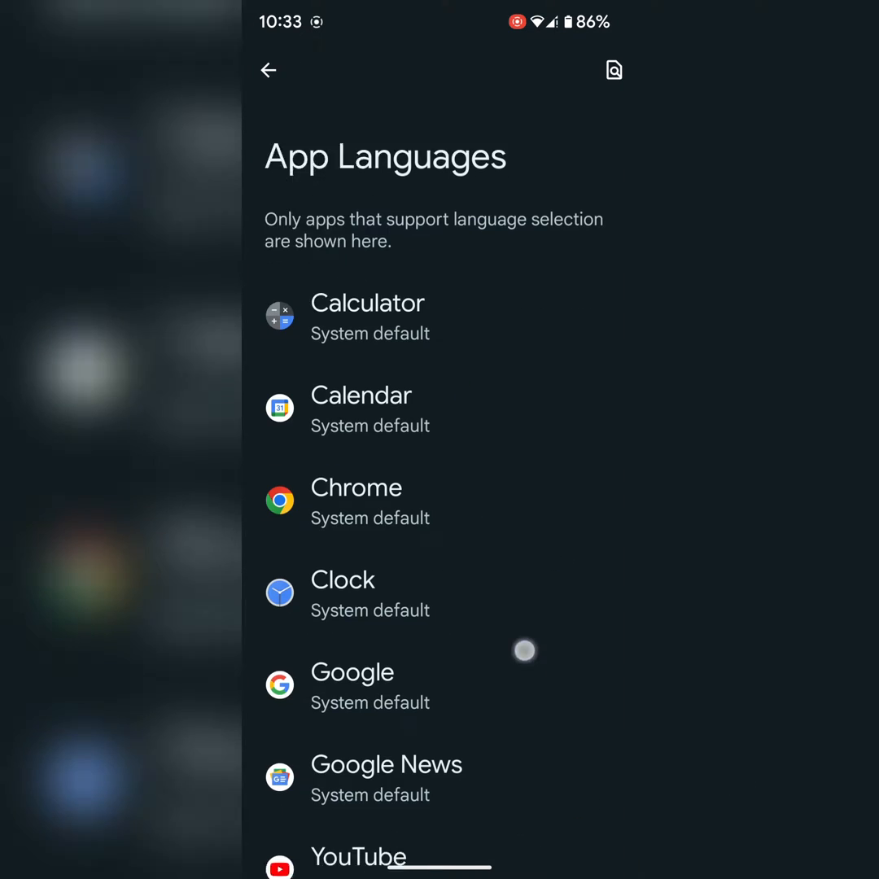
pyautogui.scroll(-3)
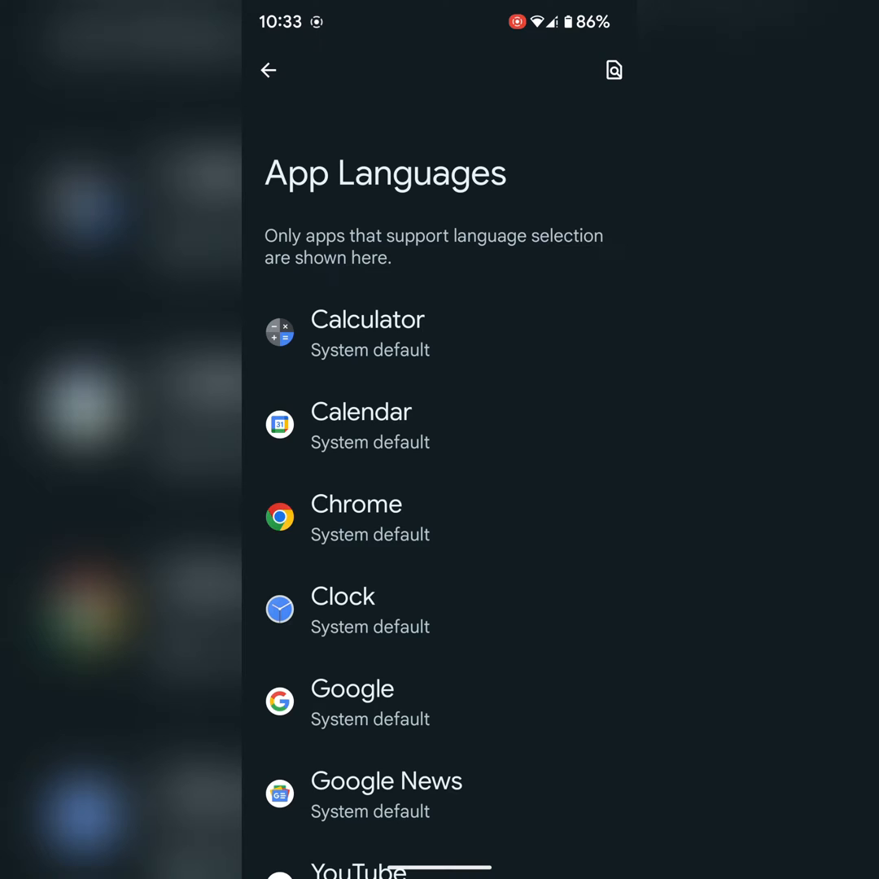
# Step: View Calculator's language options at System default, back out, and return to the home screen
pyautogui.click(368, 319)
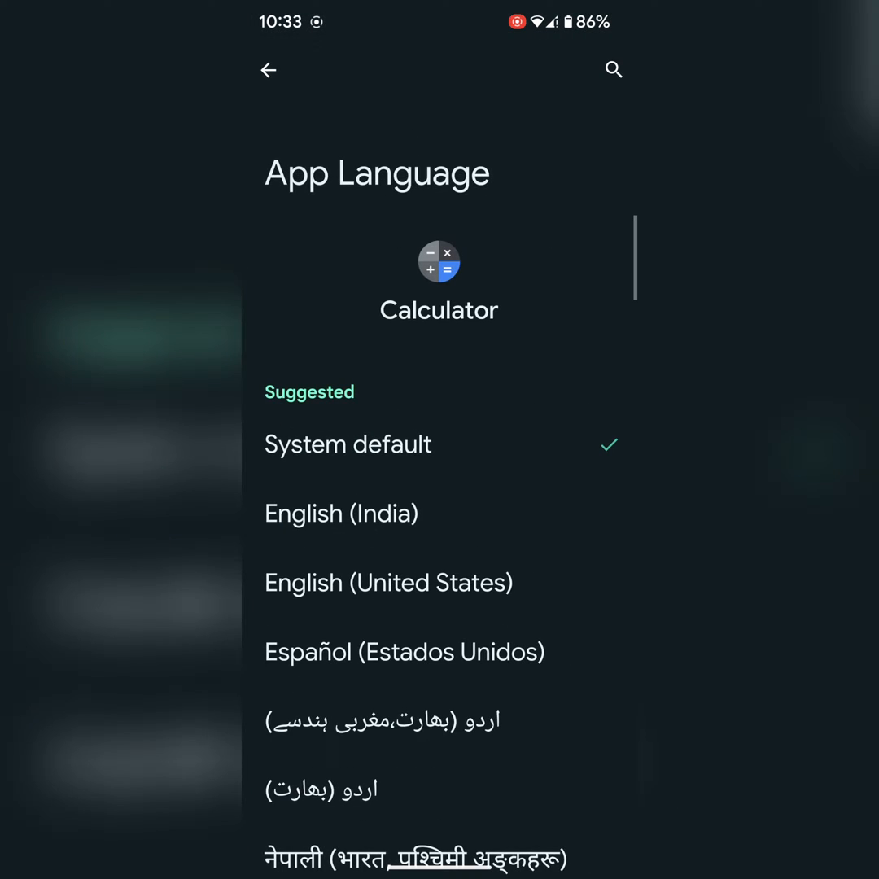
pyautogui.click(269, 70)
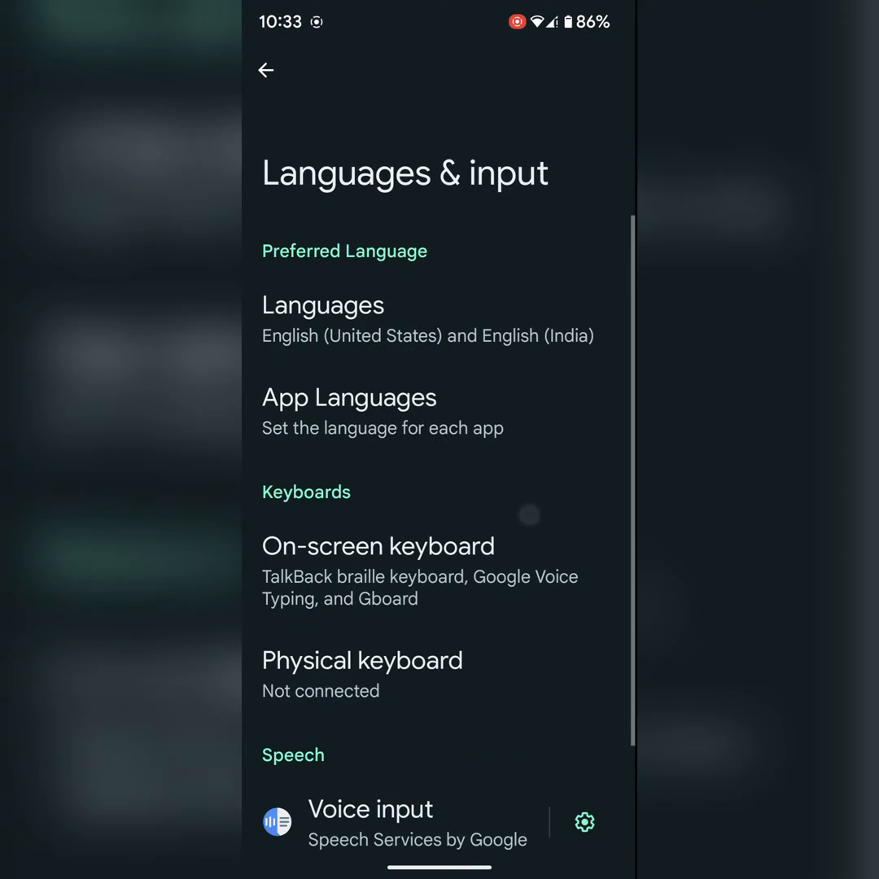
pyautogui.press('Home')
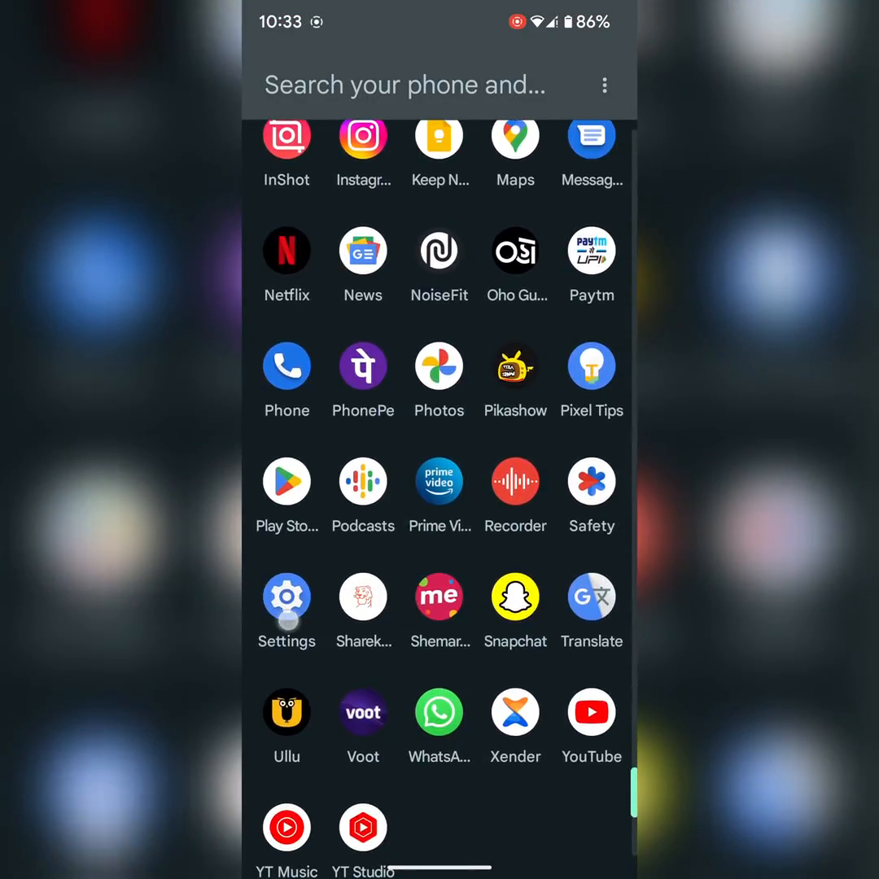
# Step: Reopen Settings and show the full All apps list via Apps > See all 93 apps
pyautogui.click(286, 595)
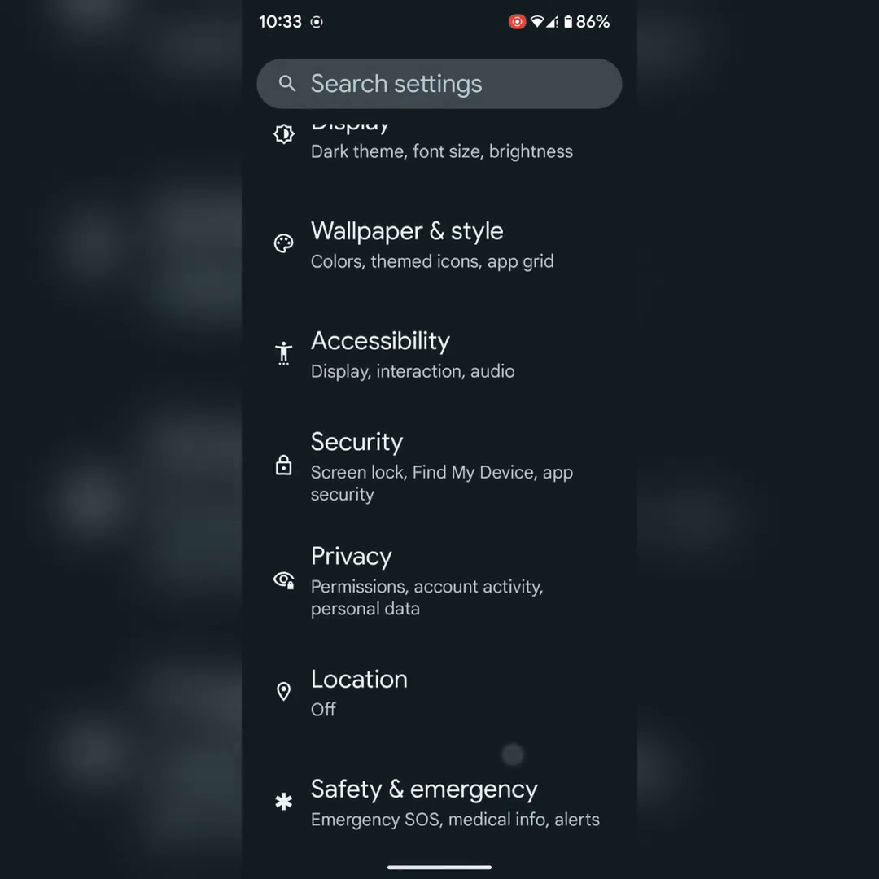
pyautogui.scroll(-3)
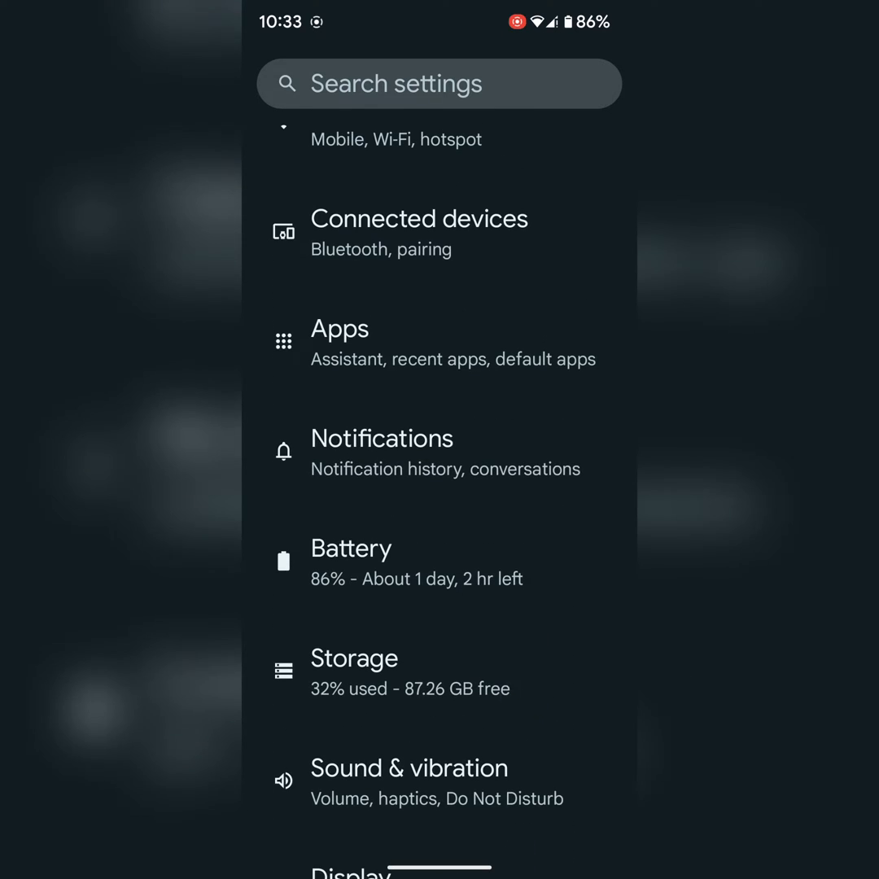
pyautogui.click(338, 329)
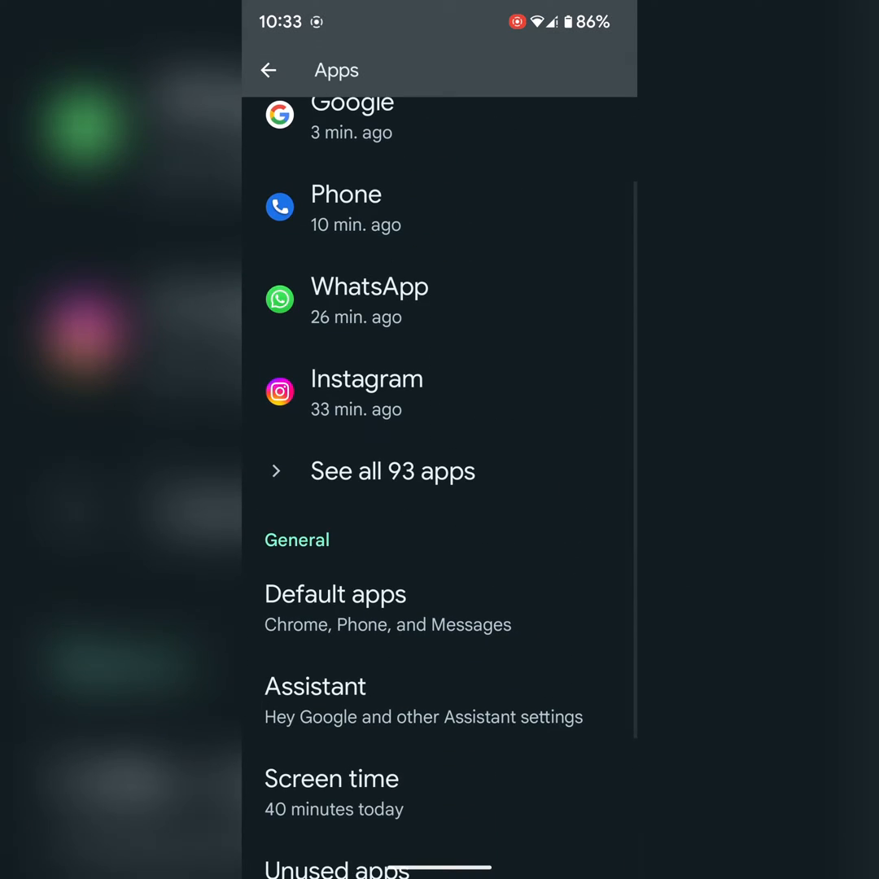
pyautogui.click(393, 470)
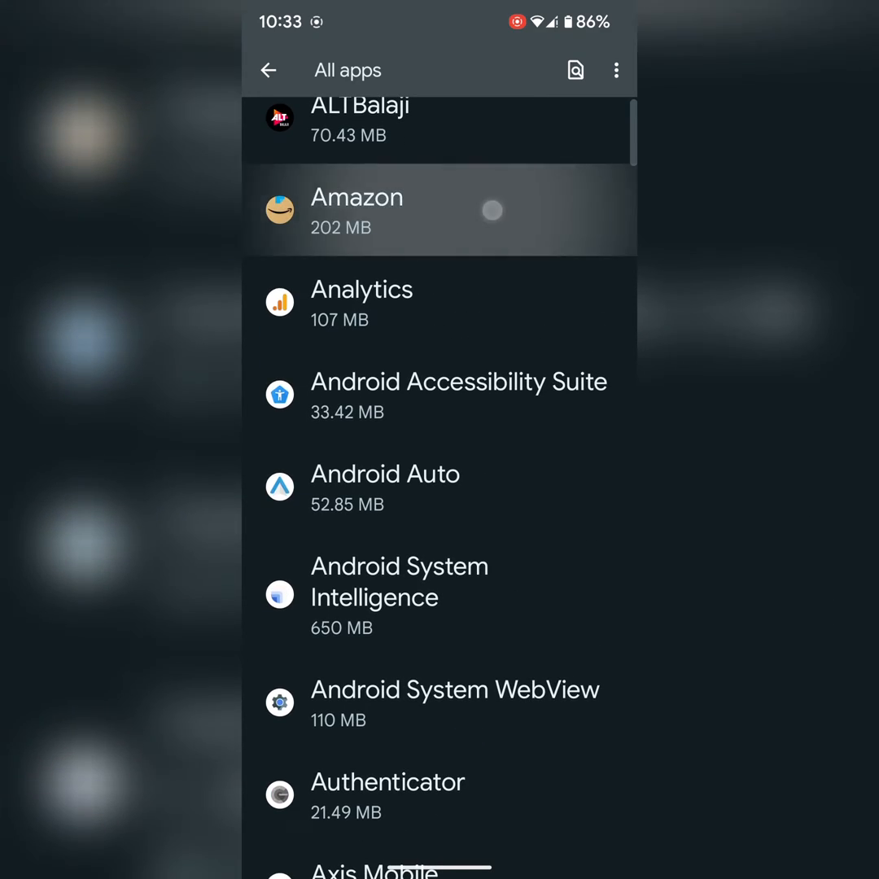
pyautogui.click(357, 210)
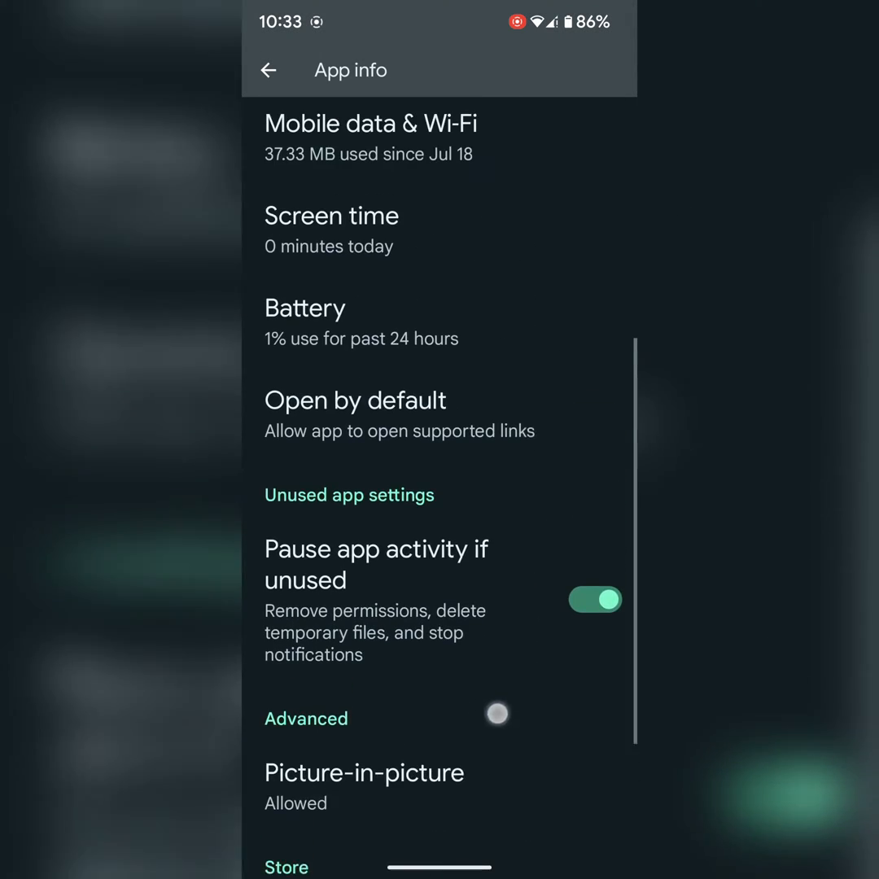
pyautogui.scroll(-3)
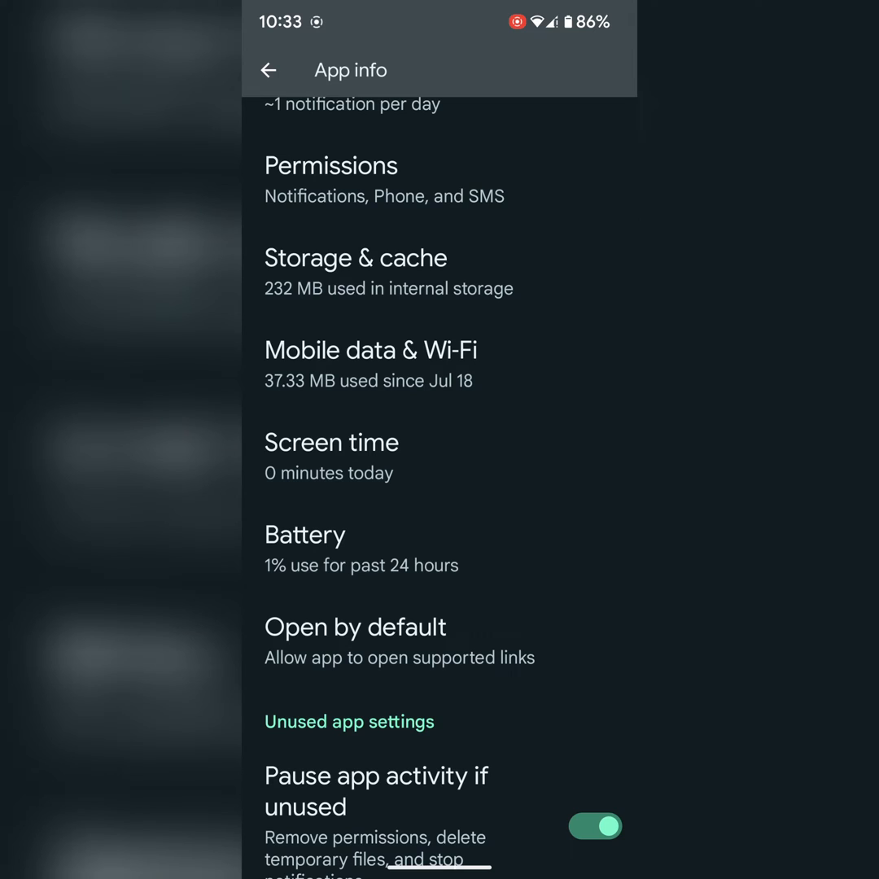
pyautogui.click(267, 70)
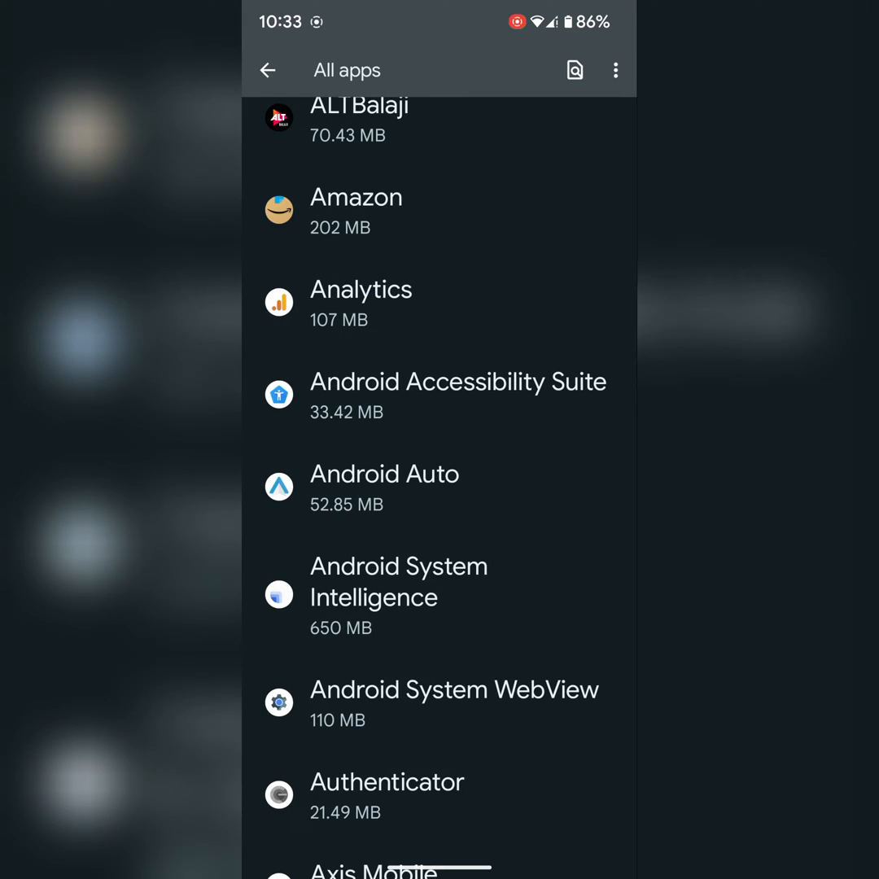
pyautogui.scroll(-3)
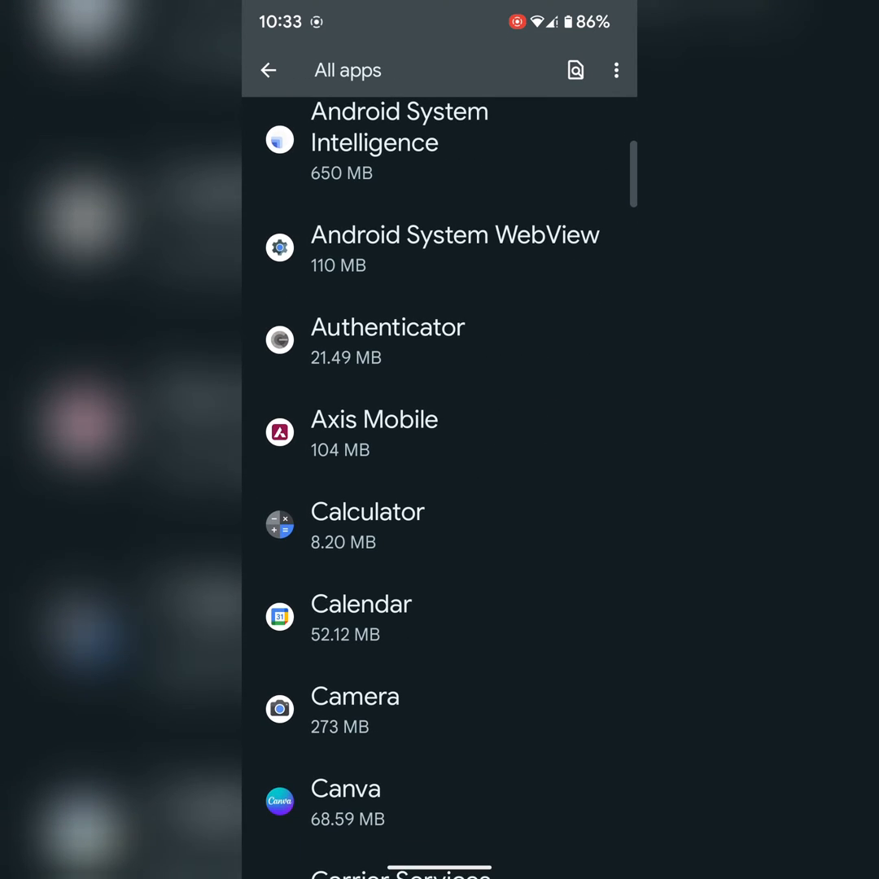
# Step: From Calendar's app info, view its Language options left at System default and return to app info
pyautogui.click(361, 617)
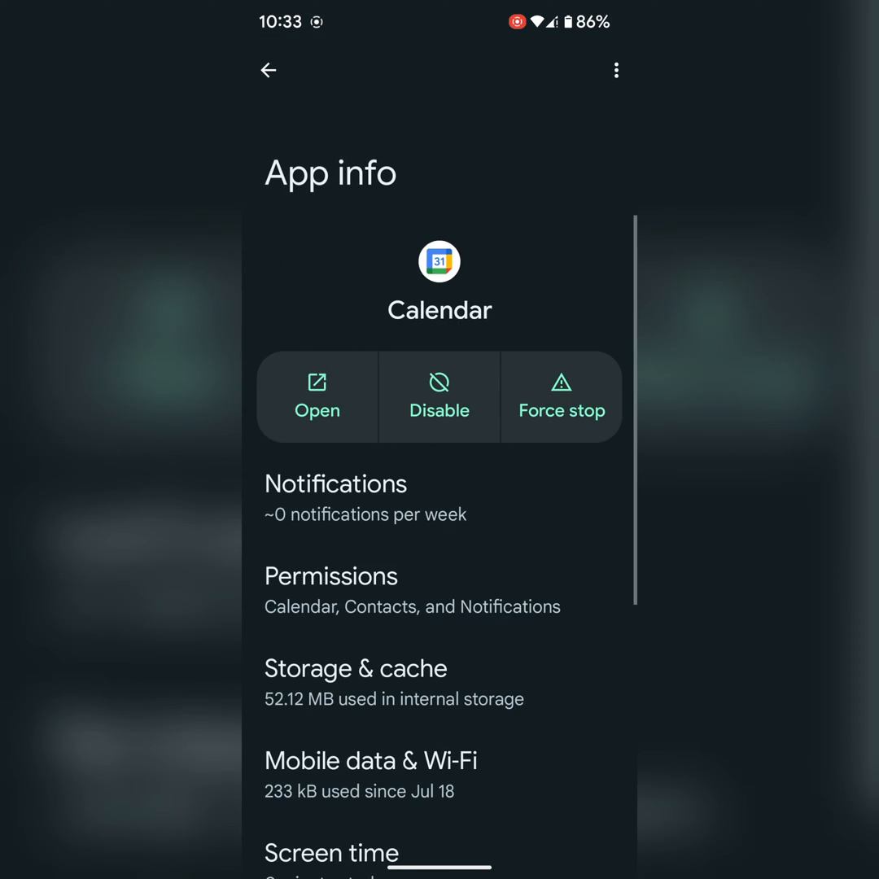
pyautogui.scroll(-3)
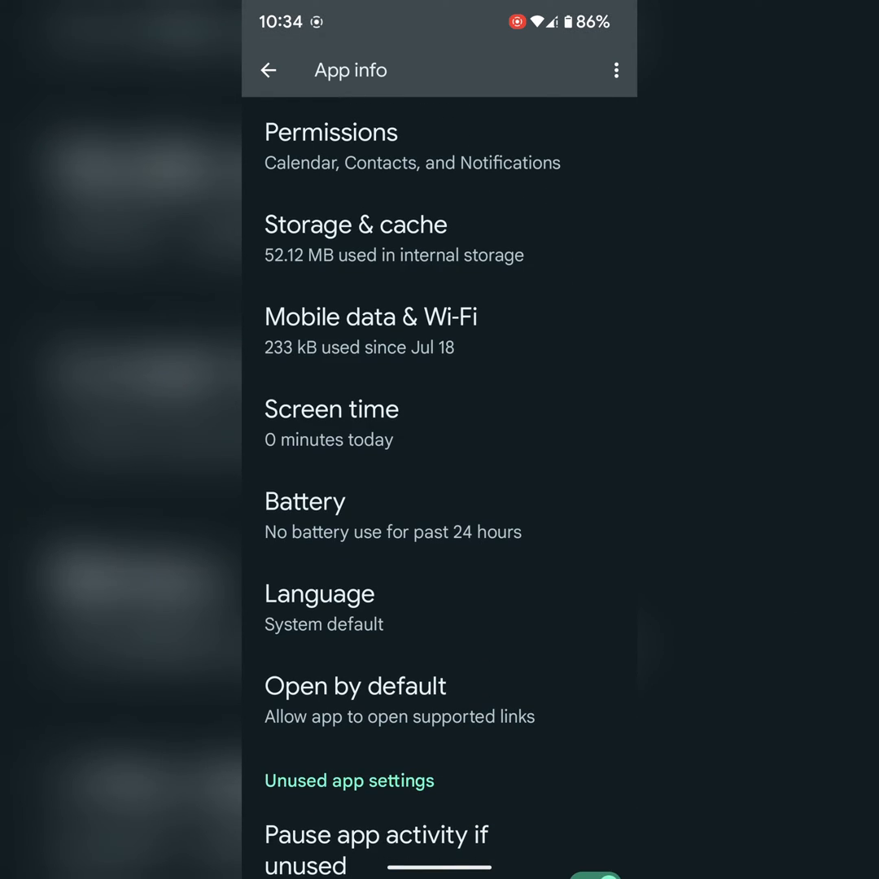
pyautogui.click(319, 592)
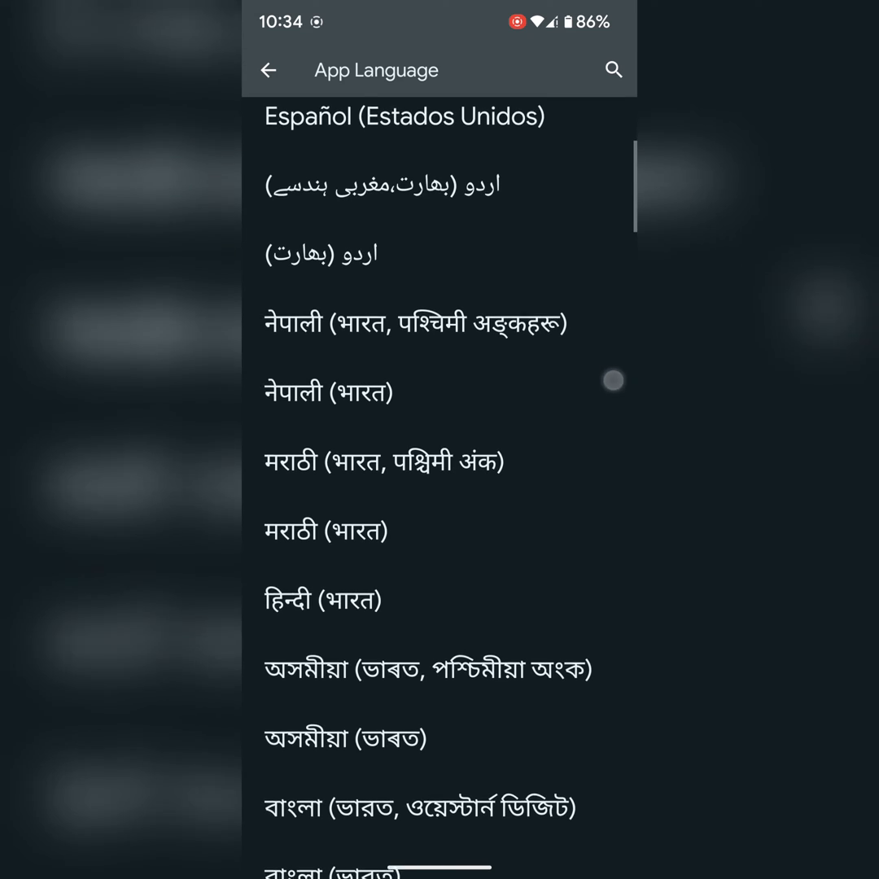
pyautogui.scroll(-3)
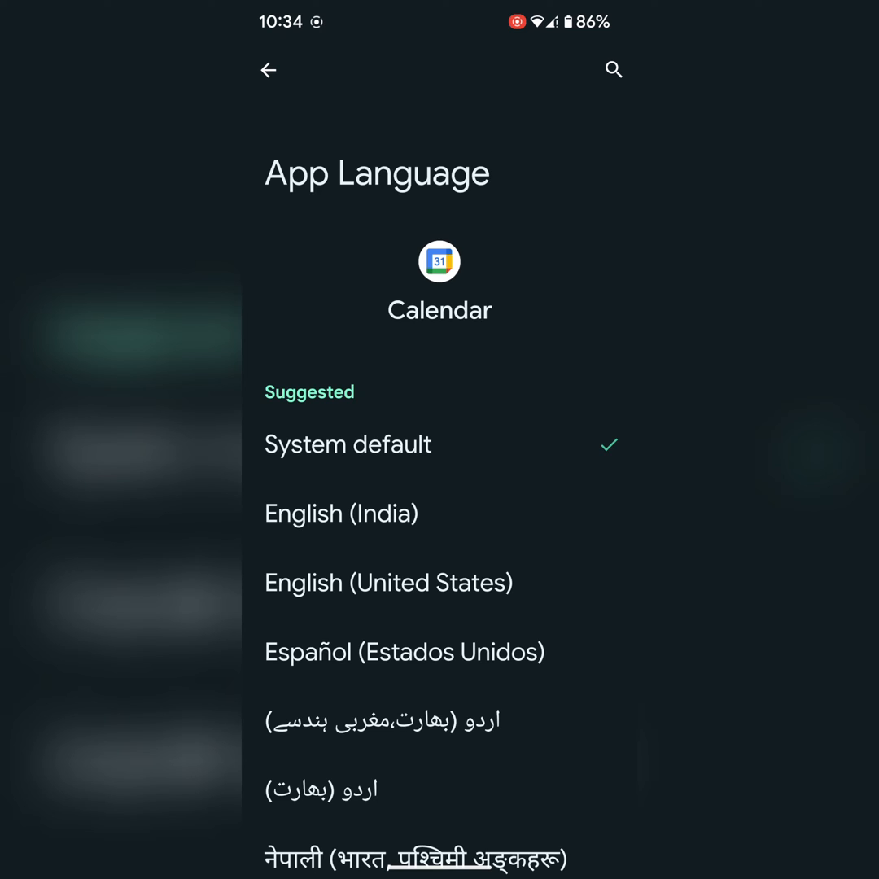
pyautogui.click(268, 70)
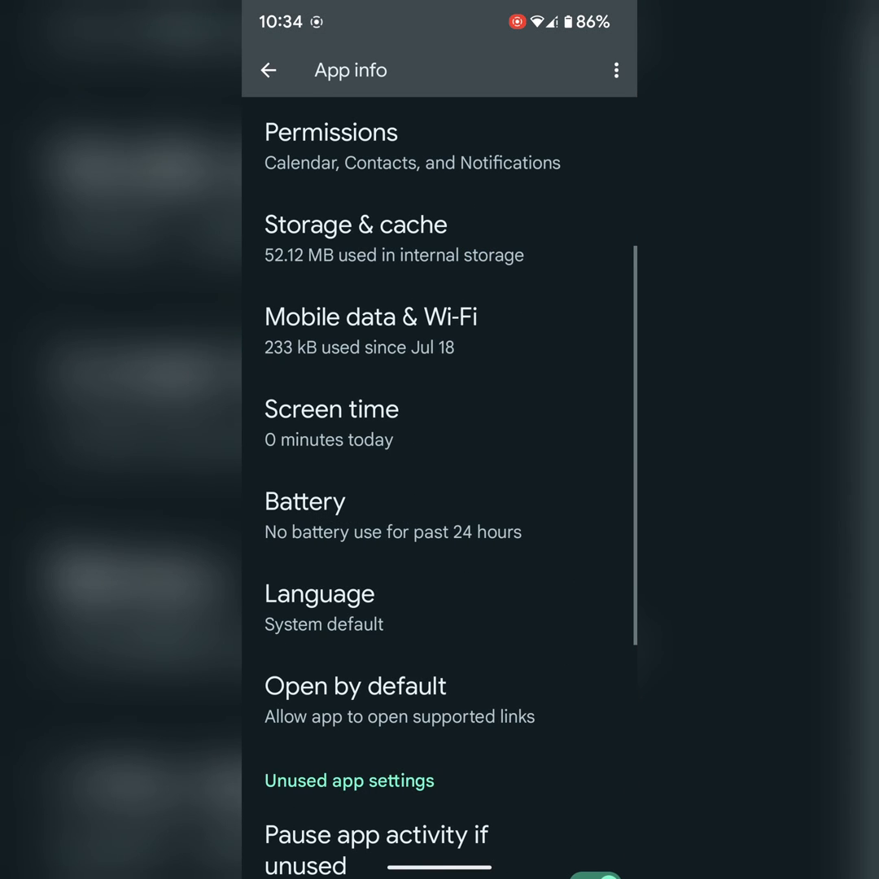